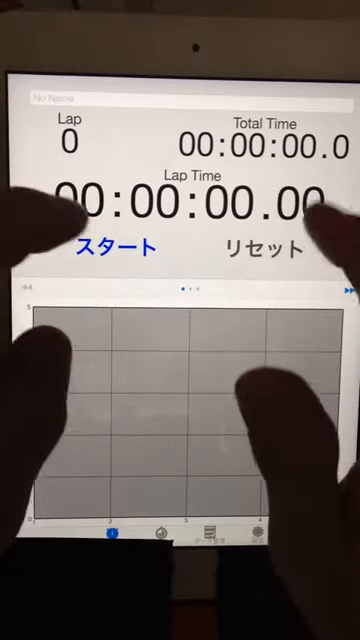
Start the stopwatch to begin timing laps.
{"action": "left_click", "coordinate": [110, 251]}
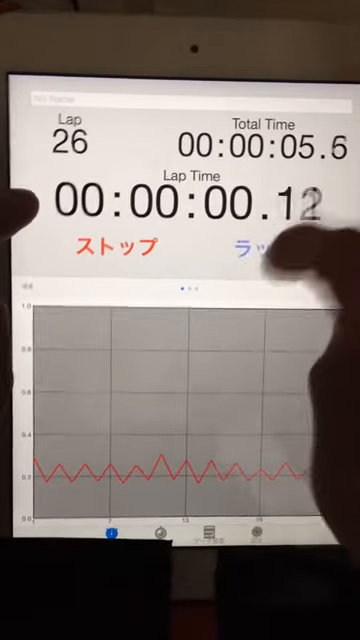
{"action": "left_click", "coordinate": [108, 245]}
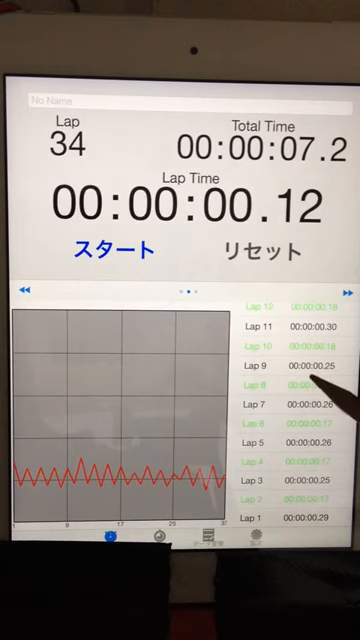
Scroll the lap list beside the graph back to laps 9 through 20.
{"action": "scroll", "scroll_direction": "down", "scroll_amount": 3}
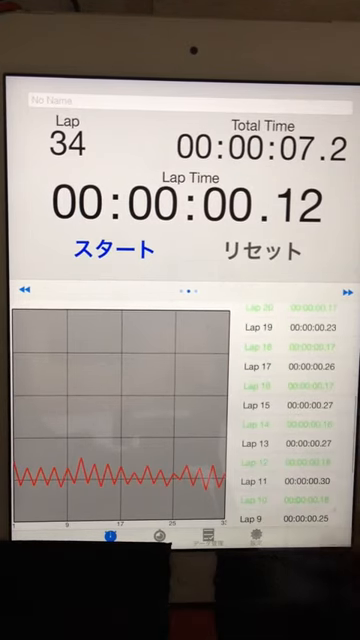